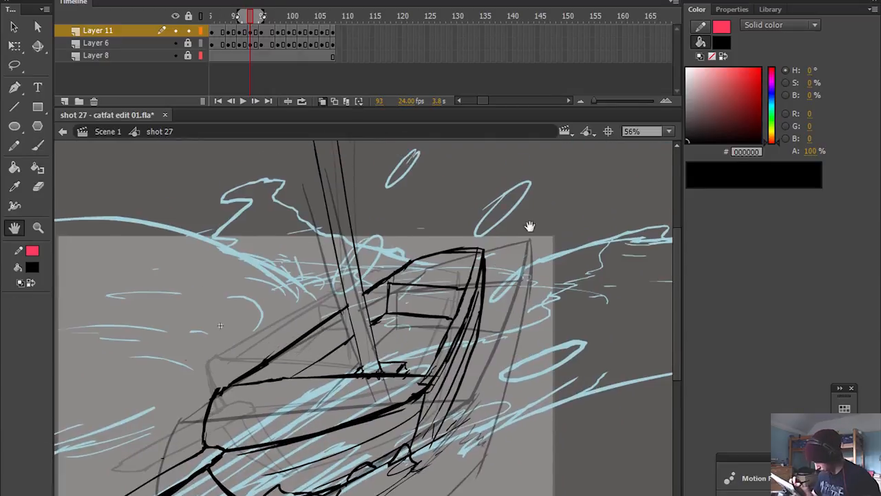
Brush light-blue swirling wave strokes on the water layer across the shot's frames
{"action": "left_click", "coordinate": [267, 17]}
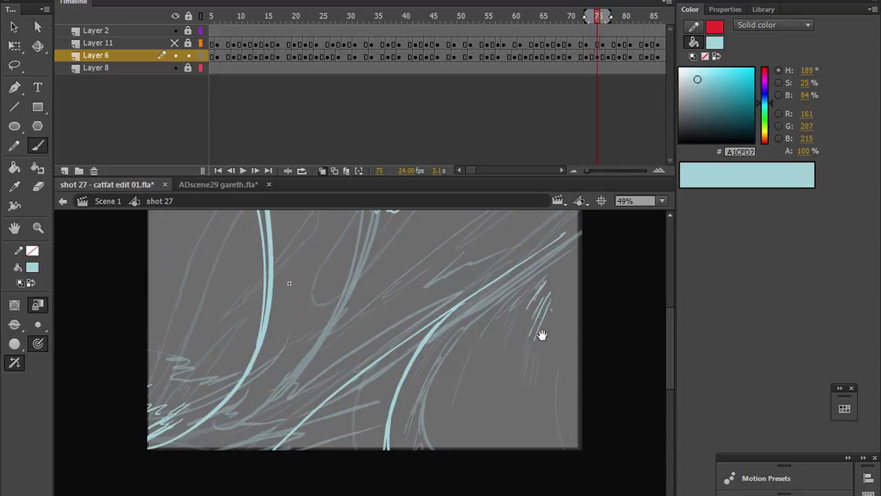
Sketch a blue wave stroke, then erase and adjust stray spray marks around frame 81 on Layer 6
{"action": "left_click_drag", "start_coordinate": [542, 334], "coordinate": [512, 249]}
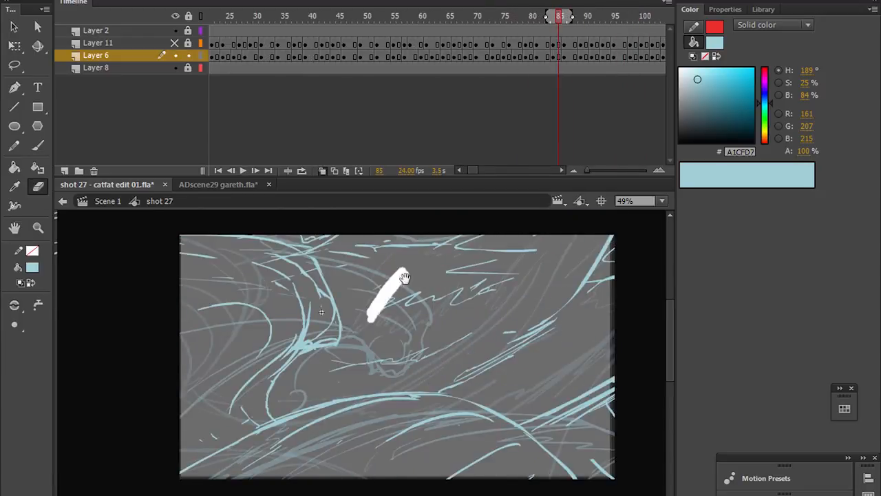
{"action": "left_click", "coordinate": [217, 170]}
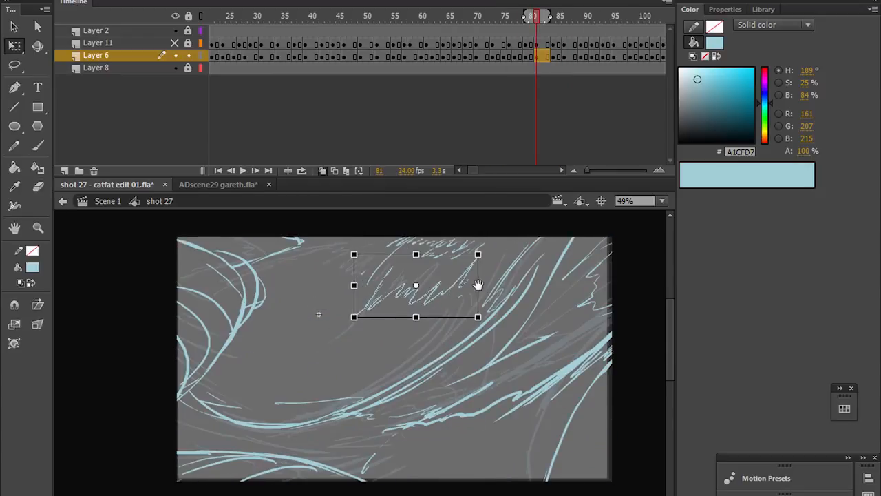
{"action": "left_click", "coordinate": [586, 16]}
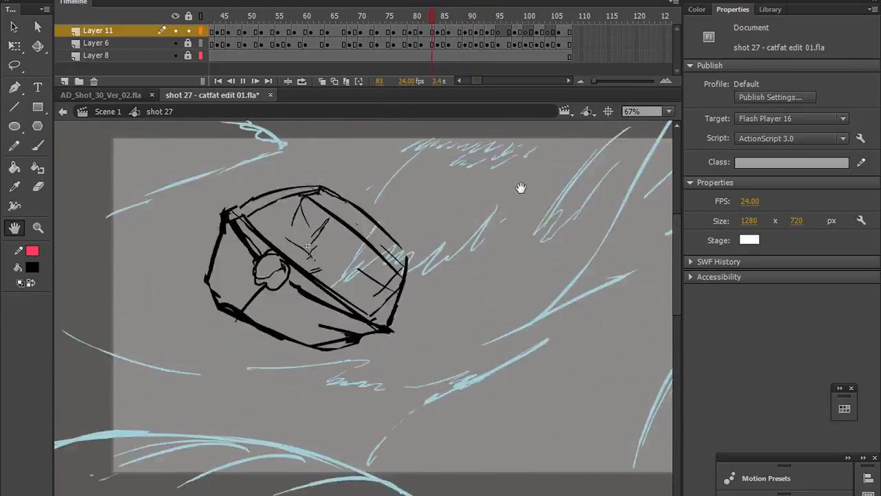
Sketch the tilted boat over the waves in black on Layer 11
{"action": "left_click", "coordinate": [473, 15]}
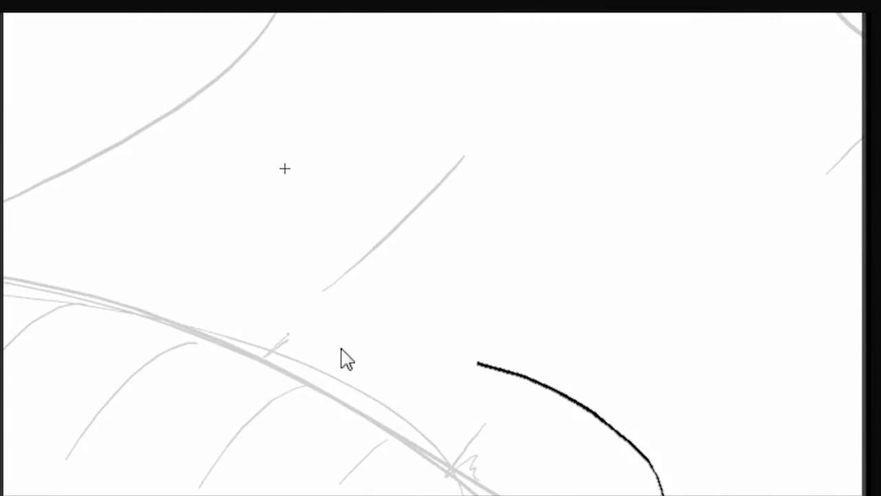
Trace the wave crest line and two curved shading strokes in black over the rough
{"action": "left_click_drag", "start_coordinate": [479, 360], "coordinate": [385, 351]}
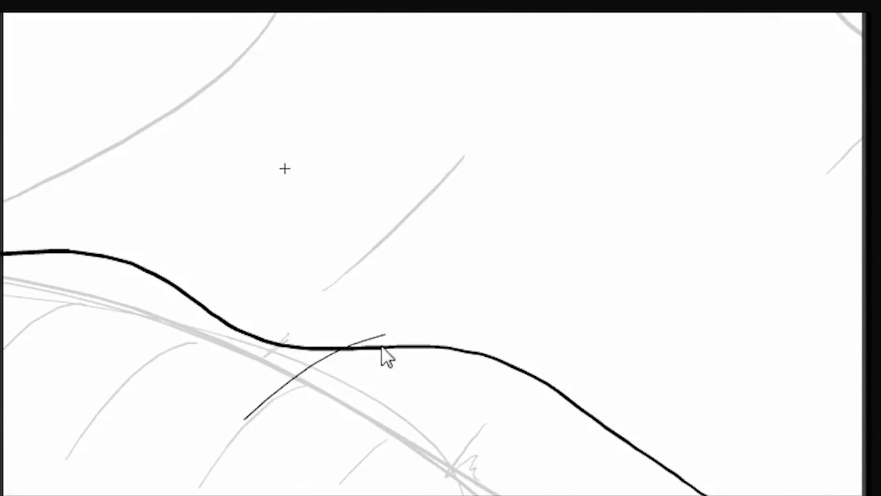
{"action": "left_click_drag", "start_coordinate": [385, 358], "coordinate": [709, 482]}
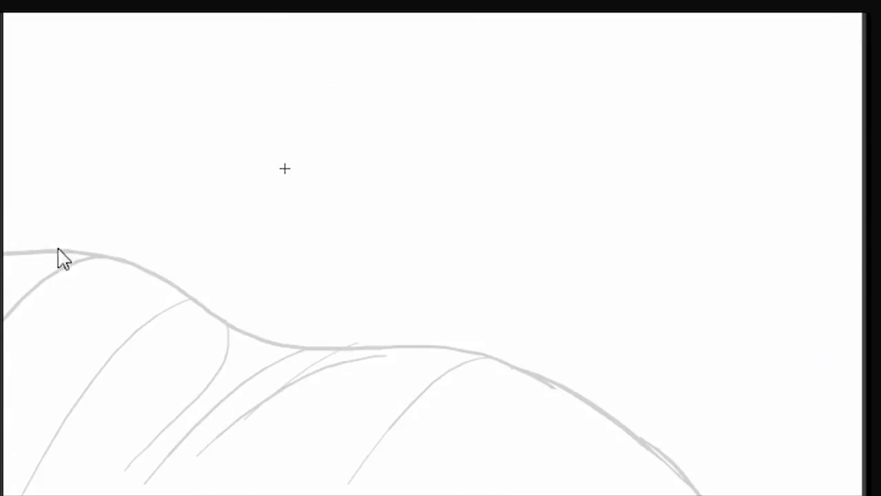
{"action": "left_click_drag", "start_coordinate": [62, 259], "coordinate": [630, 347]}
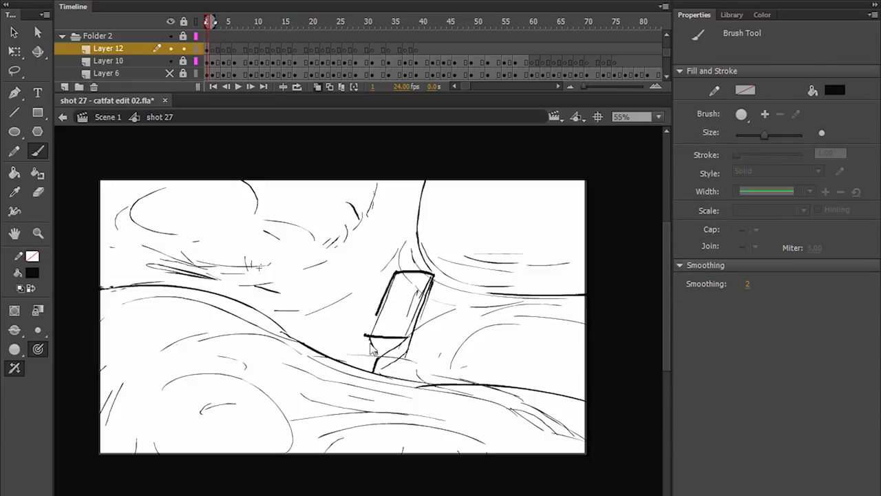
Ink the boat hull on the wave, then the boat dipping into the trough on later frames of Layer 12
{"action": "left_click_drag", "start_coordinate": [371, 344], "coordinate": [413, 337]}
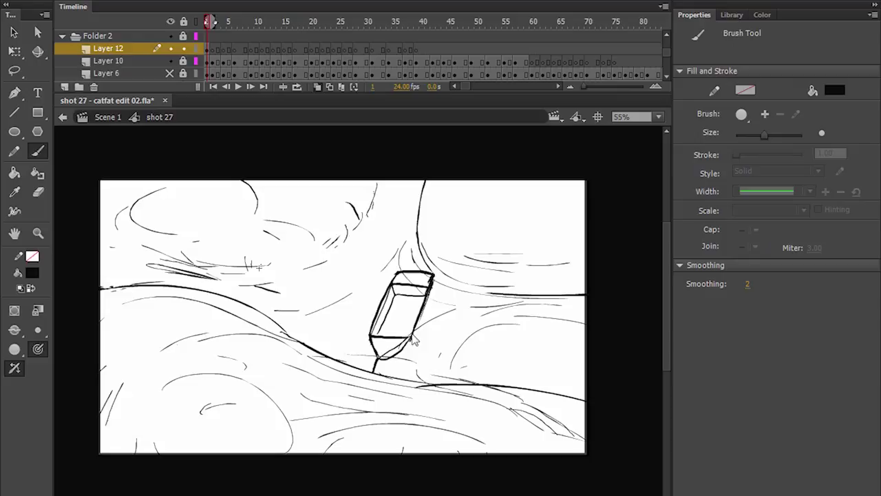
{"action": "left_click", "coordinate": [251, 85]}
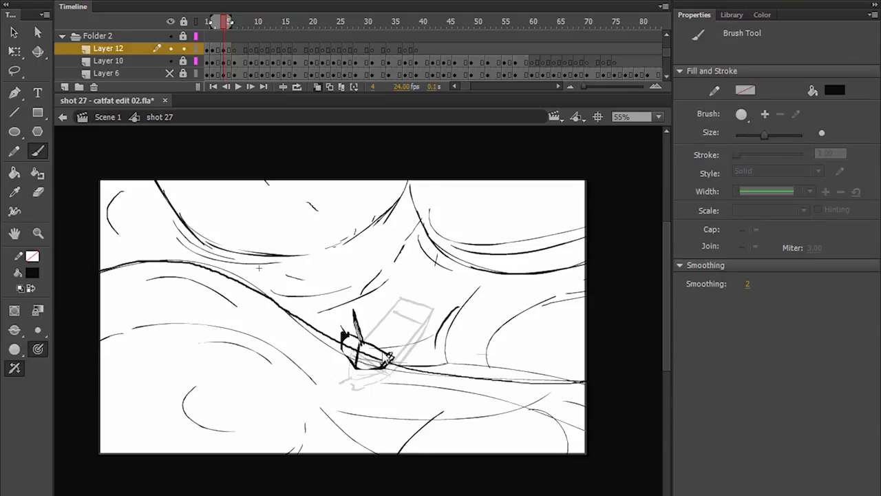
{"action": "left_click", "coordinate": [240, 22]}
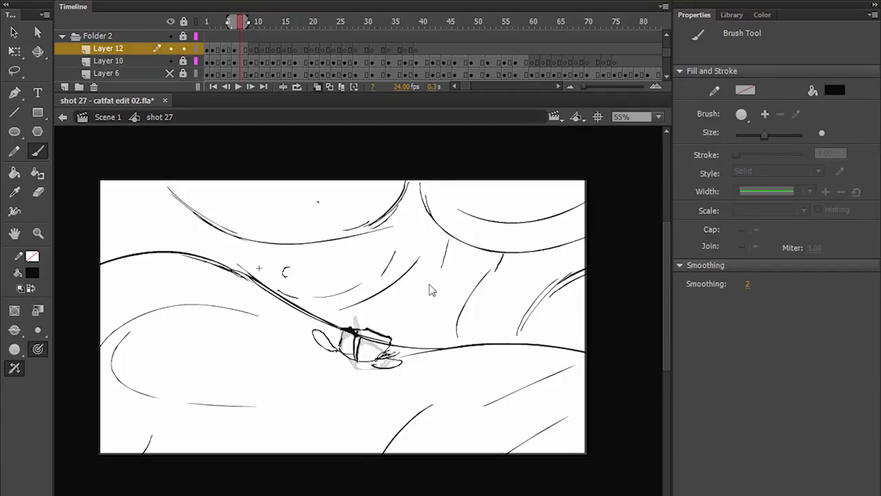
{"action": "left_click", "coordinate": [259, 22]}
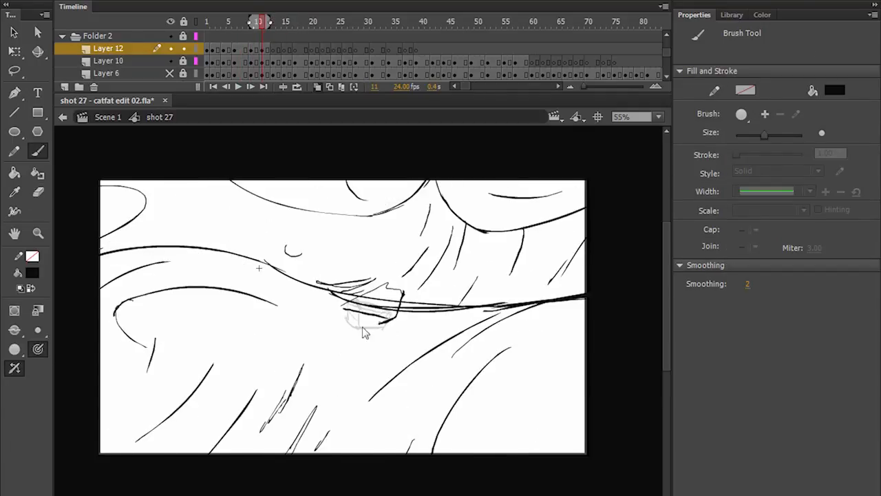
{"action": "left_click_drag", "start_coordinate": [368, 330], "coordinate": [382, 227]}
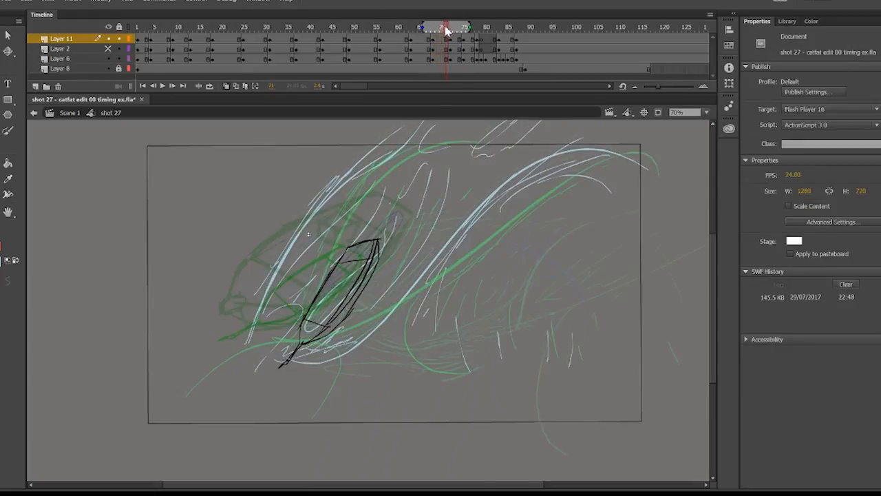
Step through later frames of shot 27 and rough in loose boat-and-wave strokes
{"action": "left_click", "coordinate": [208, 27]}
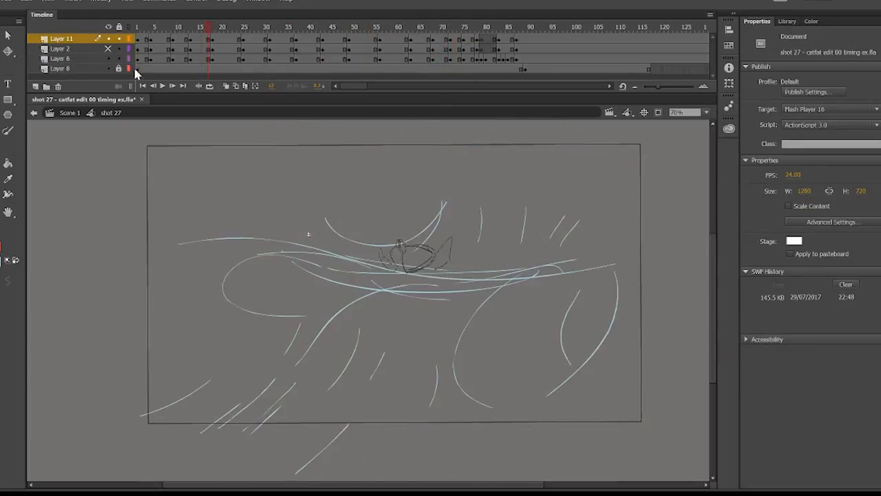
{"action": "left_click", "coordinate": [266, 28]}
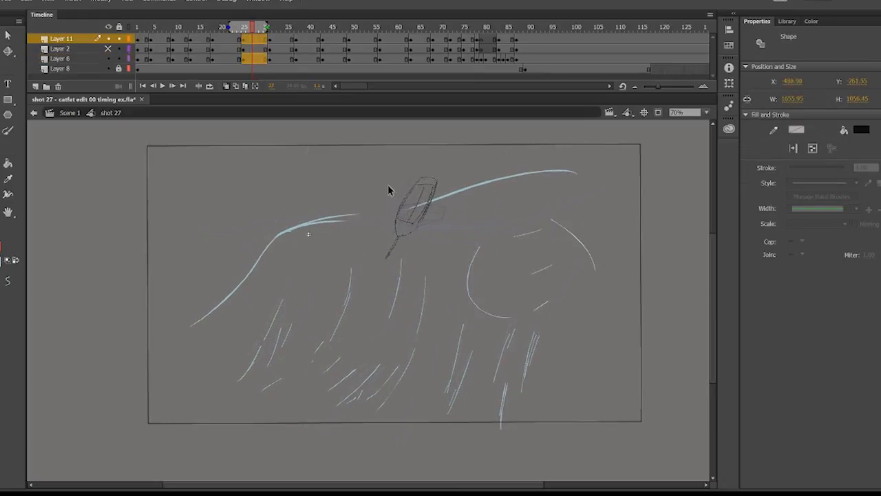
{"action": "mouse_move", "coordinate": [384, 199]}
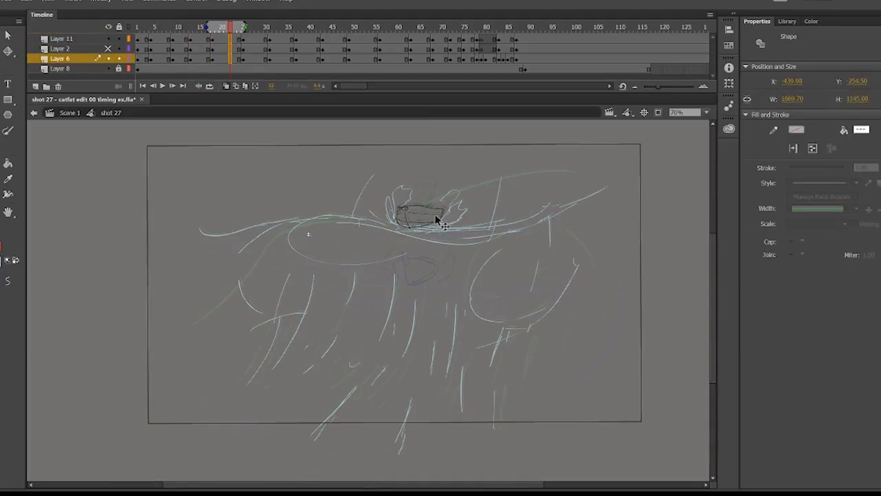
{"action": "left_click", "coordinate": [267, 28]}
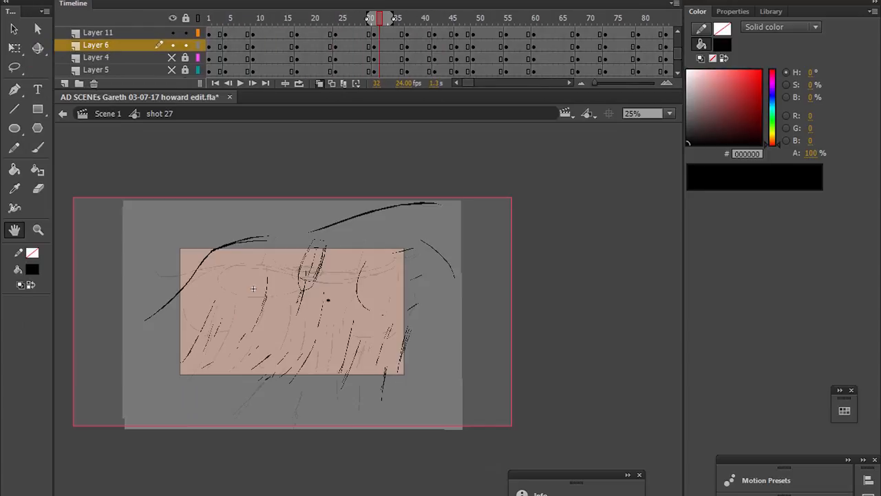
{"action": "key", "text": "ctrl+alt+s"}
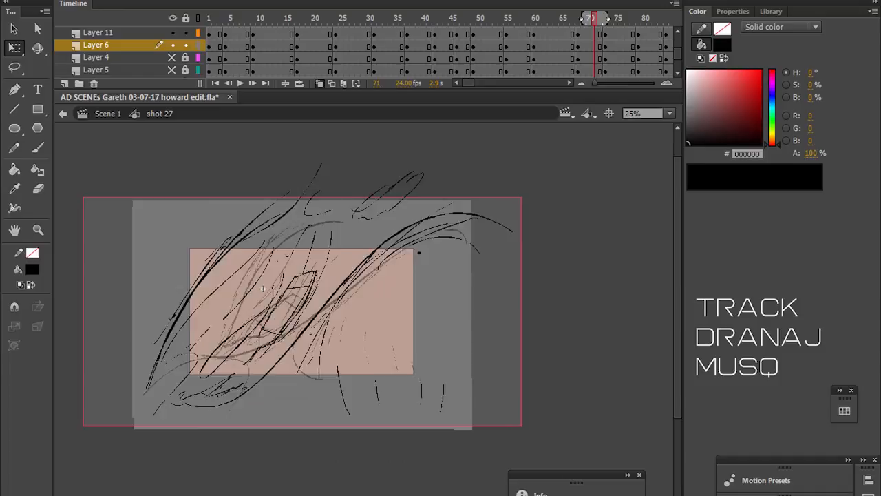
Select Layer 11 at frame 83 and ink thicker wave and boat lines
{"action": "left_click", "coordinate": [636, 19]}
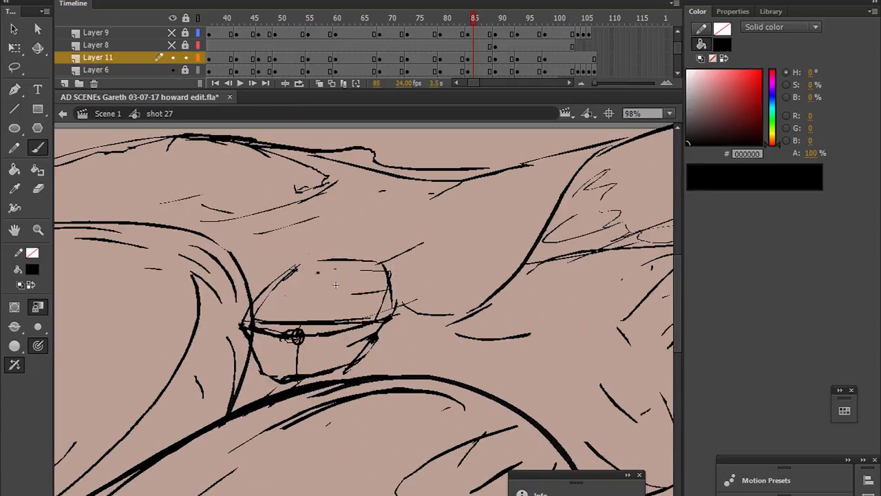
{"action": "left_click", "coordinate": [494, 17]}
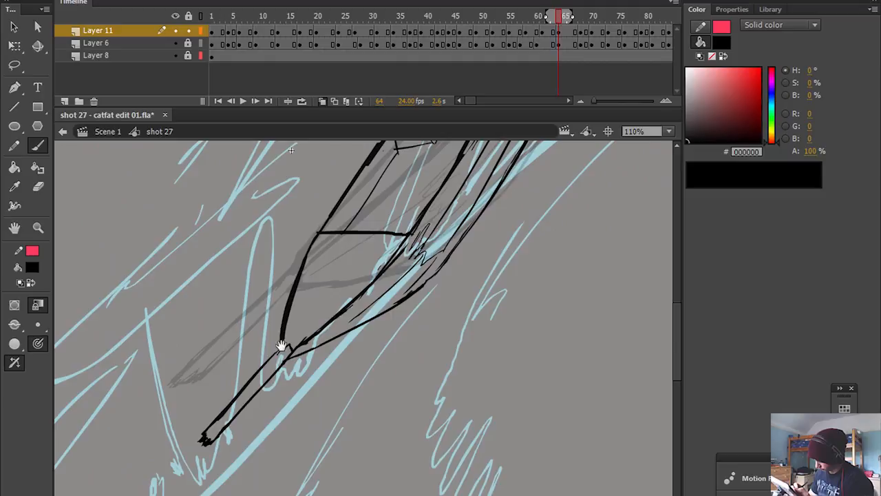
Draw the boat hull outline in black on Layer 11 and move to the next frame
{"action": "left_click", "coordinate": [580, 16]}
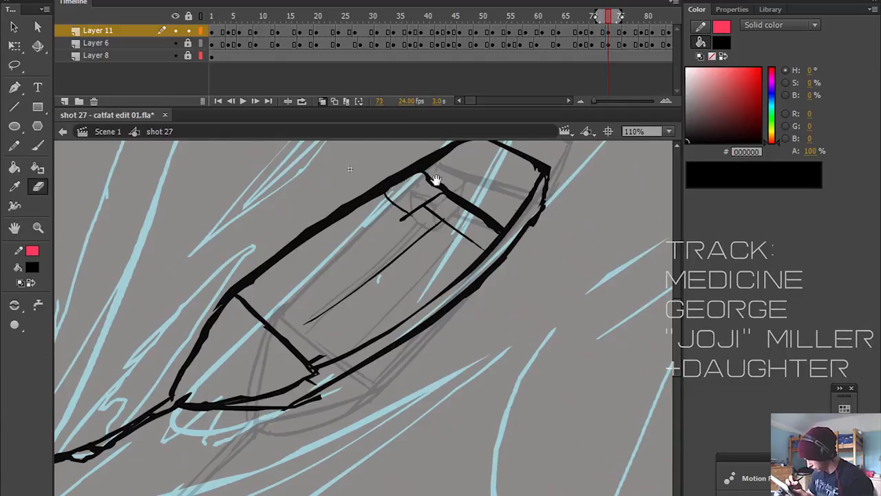
{"action": "left_click_drag", "start_coordinate": [438, 179], "coordinate": [314, 337]}
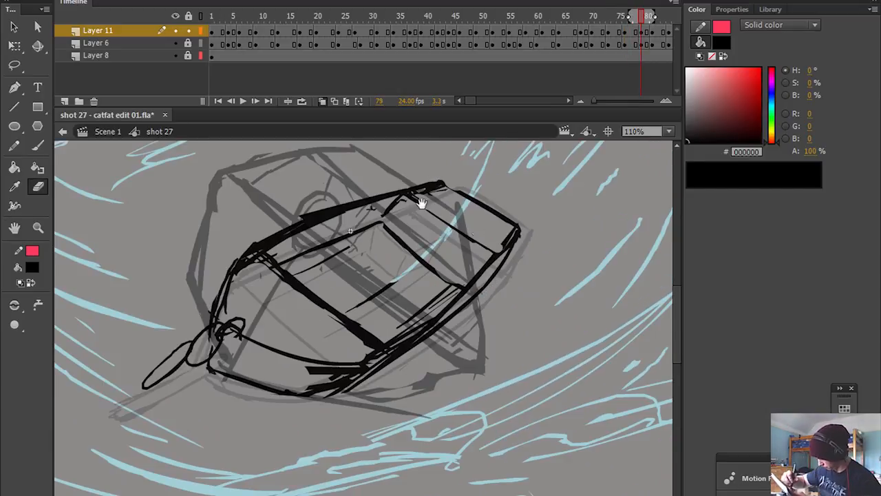
{"action": "left_click", "coordinate": [771, 9]}
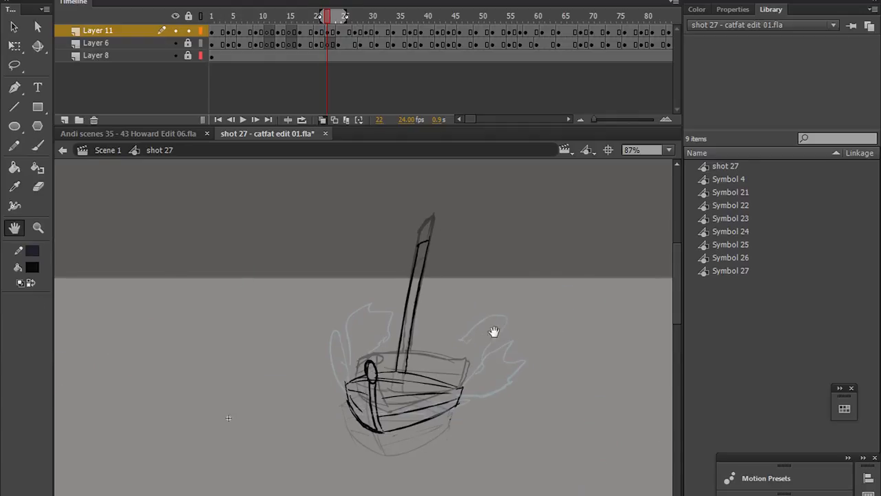
Scrub to frame 22 and view the boat-with-mast animation with the Library panel shown
{"action": "left_click", "coordinate": [289, 15]}
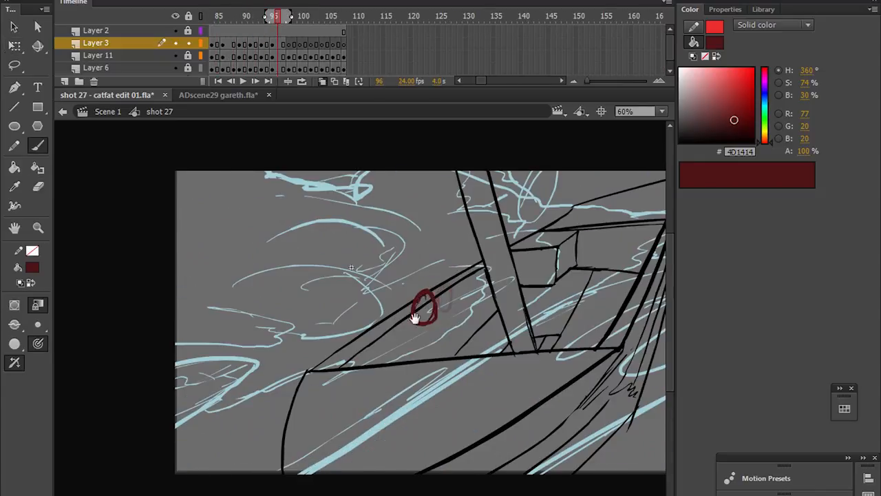
Brush the dark red and teal figures clinging in the boat on Layers 3 and 5, frame by frame
{"action": "left_click", "coordinate": [302, 16]}
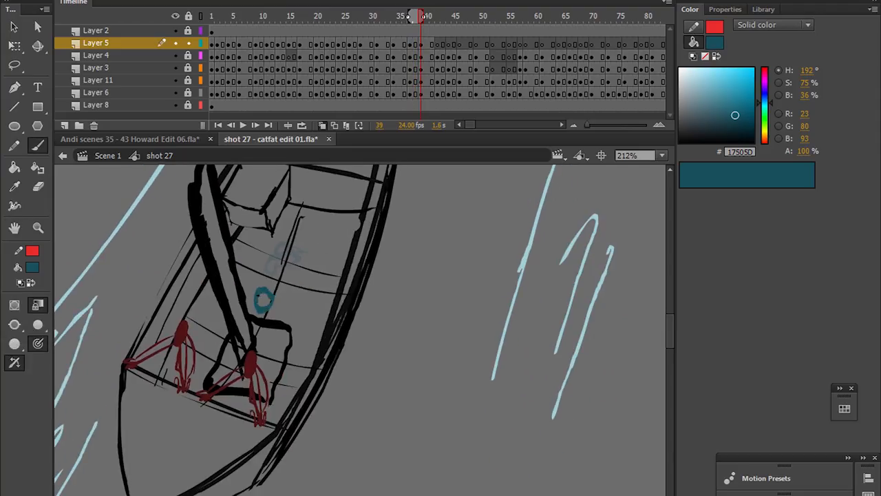
{"action": "left_click_drag", "start_coordinate": [261, 296], "coordinate": [289, 324]}
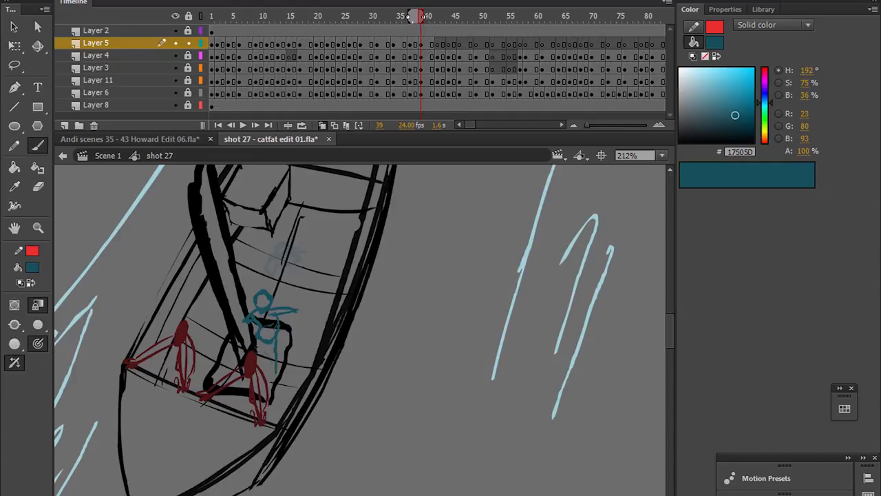
{"action": "left_click", "coordinate": [438, 15]}
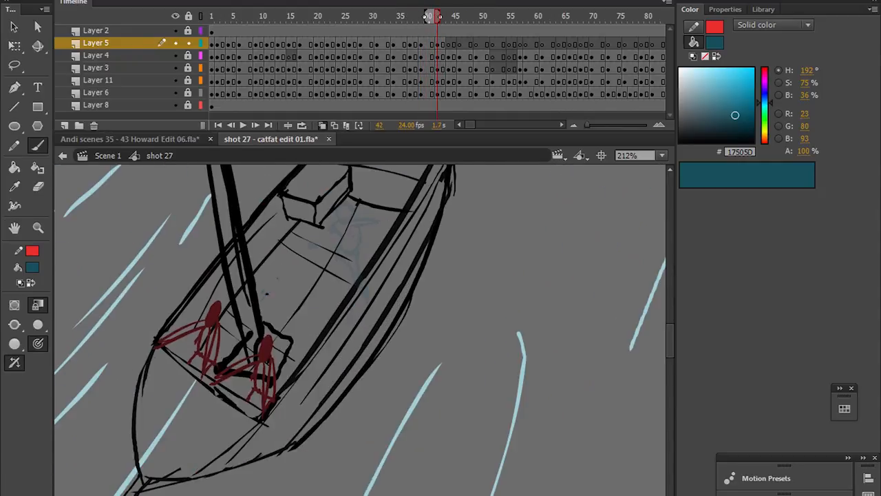
{"action": "left_click_drag", "start_coordinate": [286, 264], "coordinate": [303, 309]}
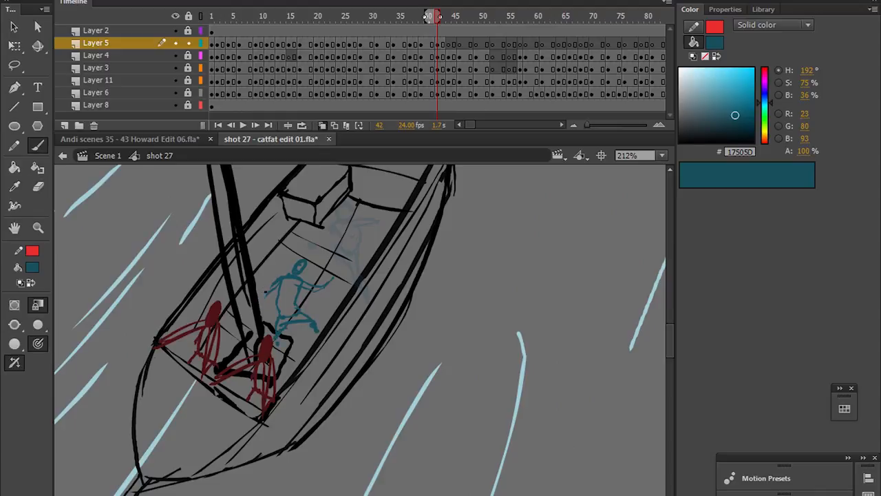
{"action": "left_click", "coordinate": [449, 15]}
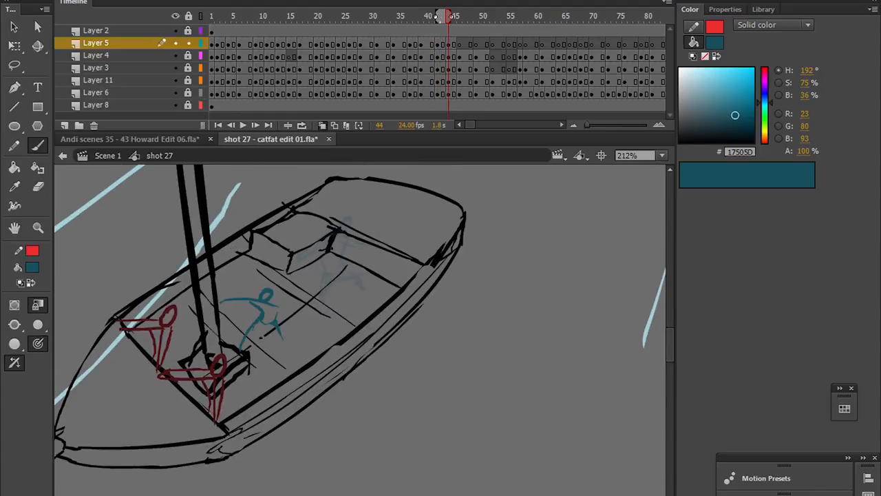
{"action": "left_click", "coordinate": [457, 16]}
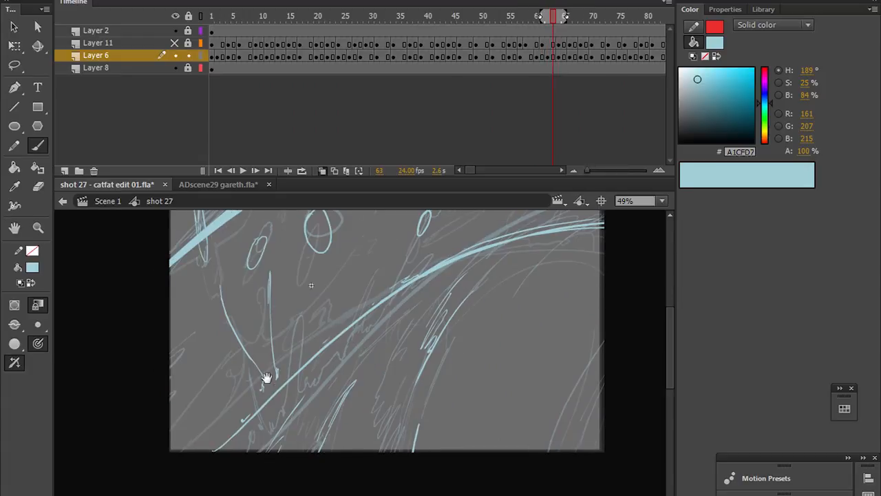
Bring up the master shot 27 with the wave sketch layer over the blue water background
{"action": "left_click", "coordinate": [564, 17]}
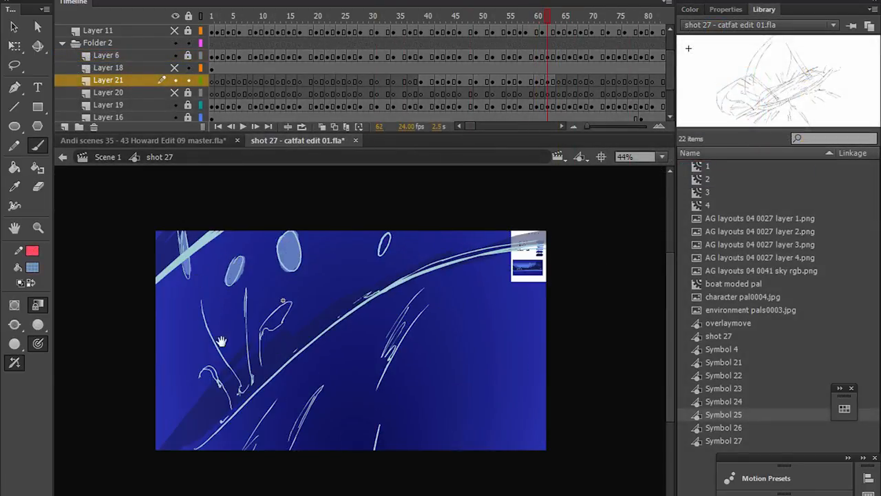
{"action": "left_click", "coordinate": [557, 15]}
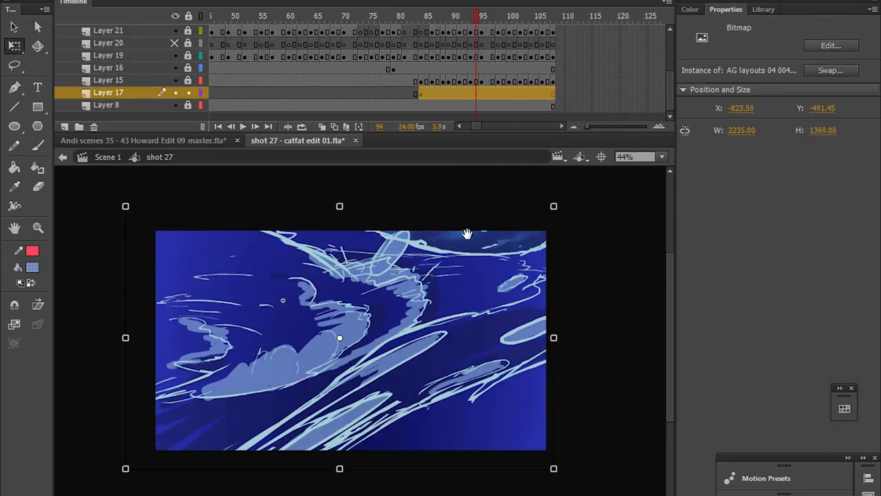
{"action": "mouse_move", "coordinate": [449, 322]}
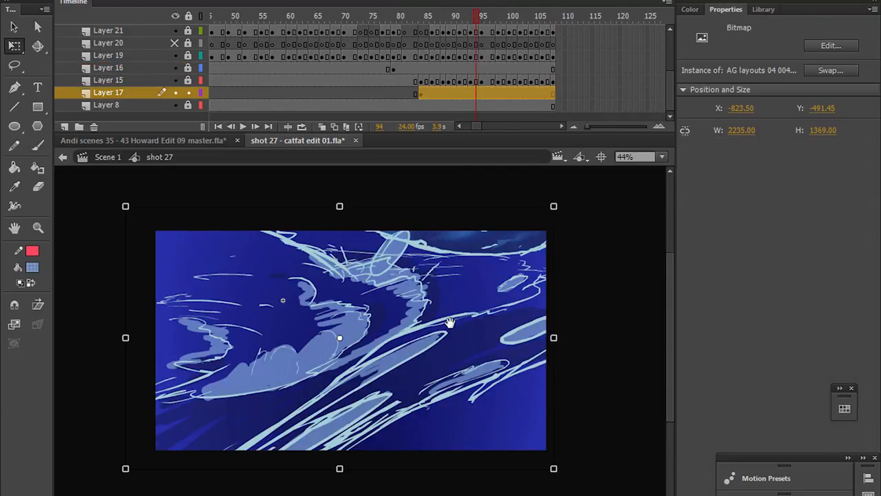